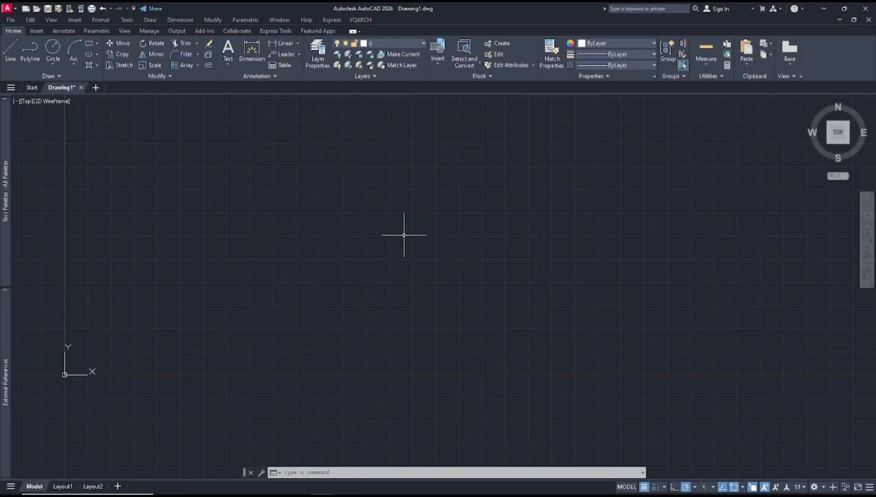
mouse_move(16, 220)
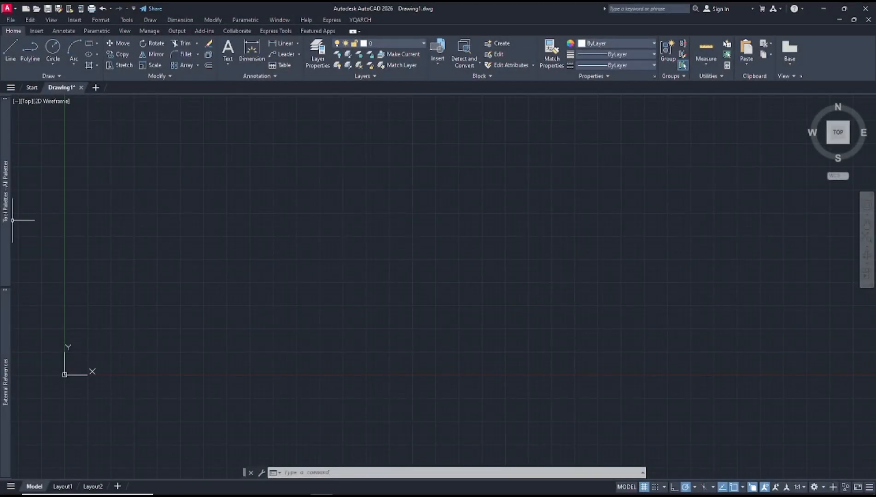
mouse_move(368, 224)
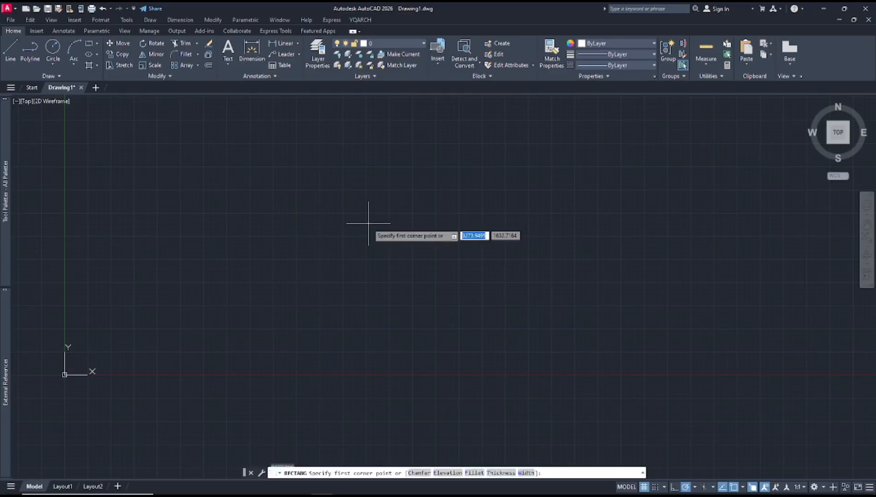
Step: Draw a square with RECTANG near the middle of the drawing area
left_click(333, 217)
type("m")
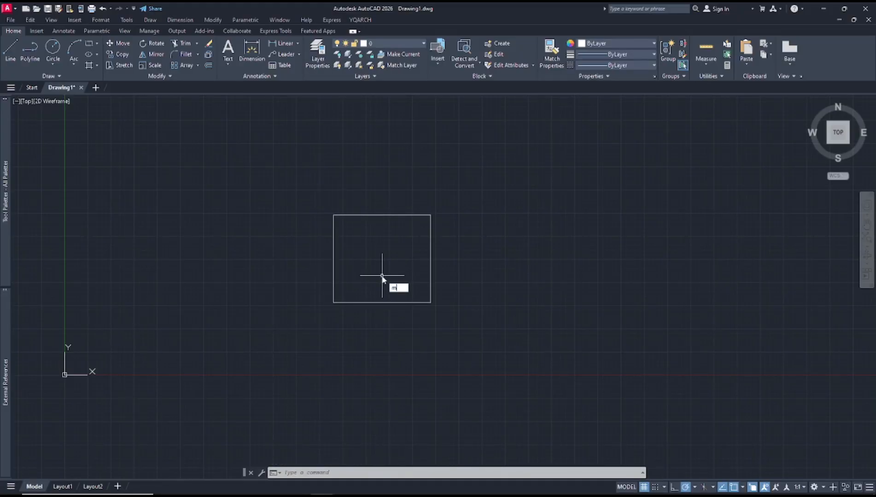
Step: Start MOCORO on the square from its centre and choose the Move option
type("OCORO Base point:")
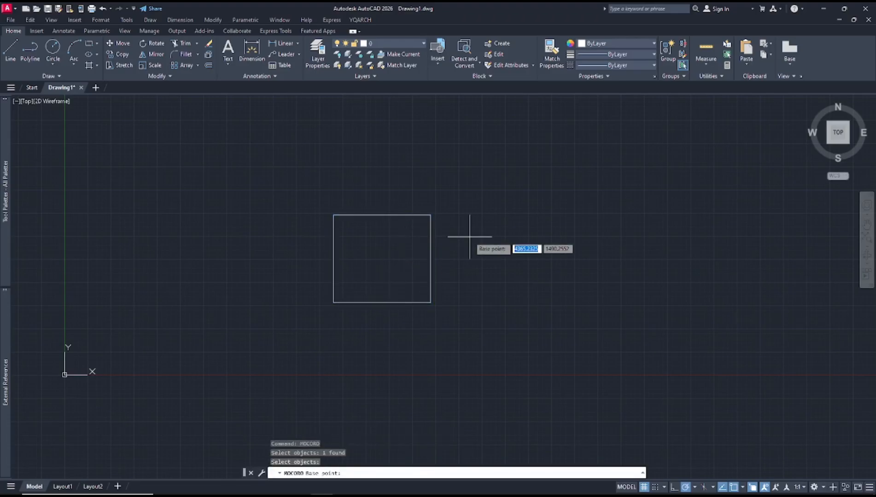
mouse_move(382, 259)
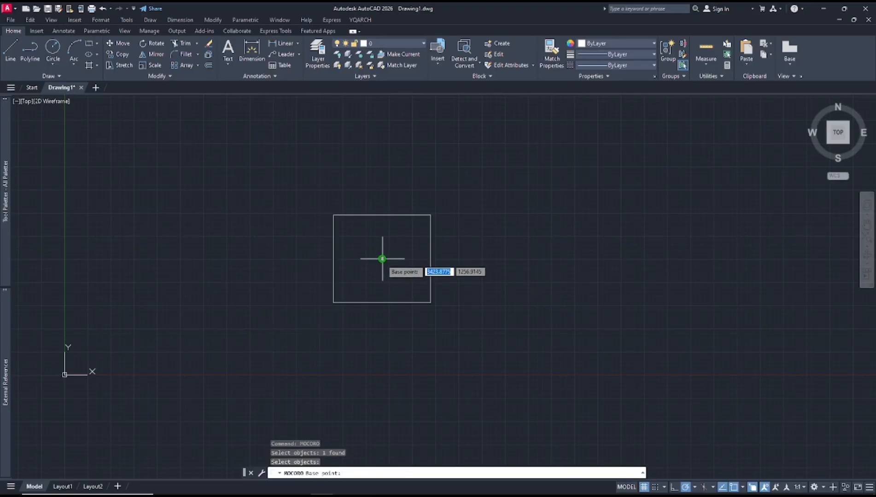
right_click(382, 259)
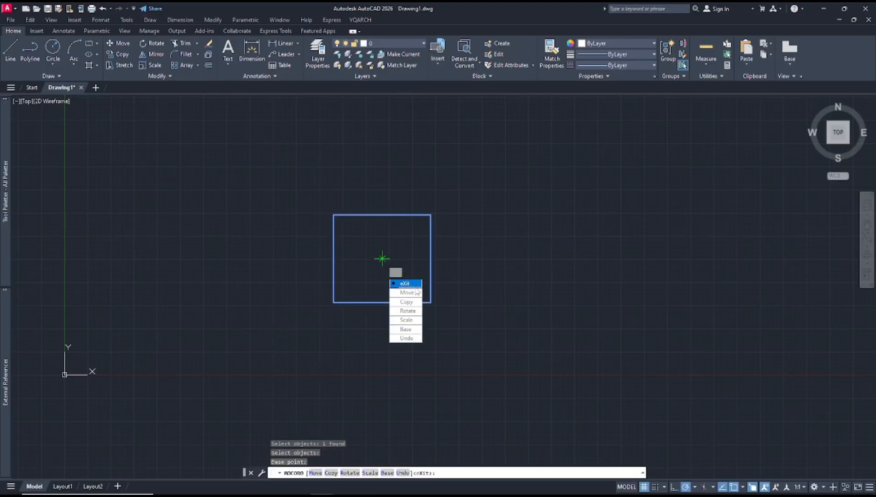
mouse_move(407, 311)
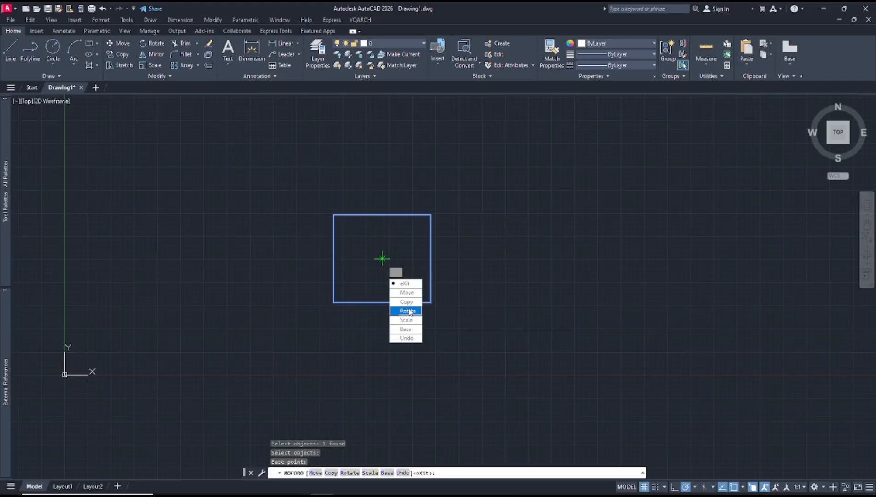
mouse_move(406, 338)
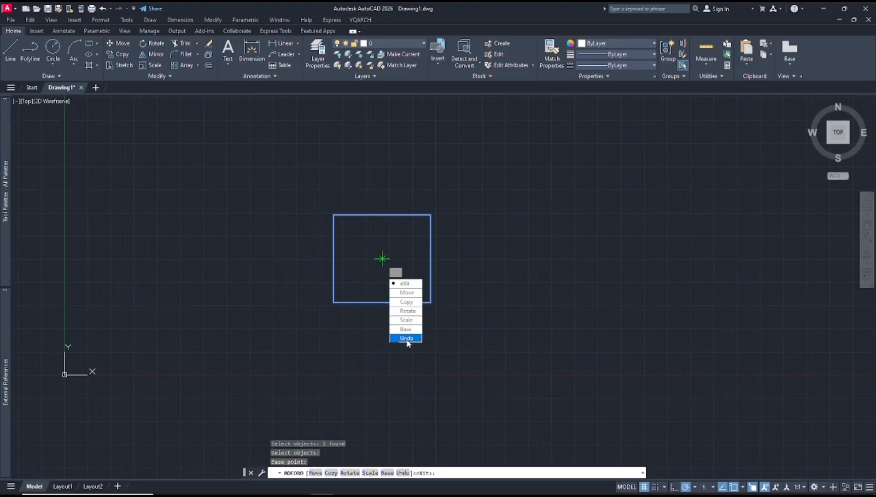
left_click(406, 293)
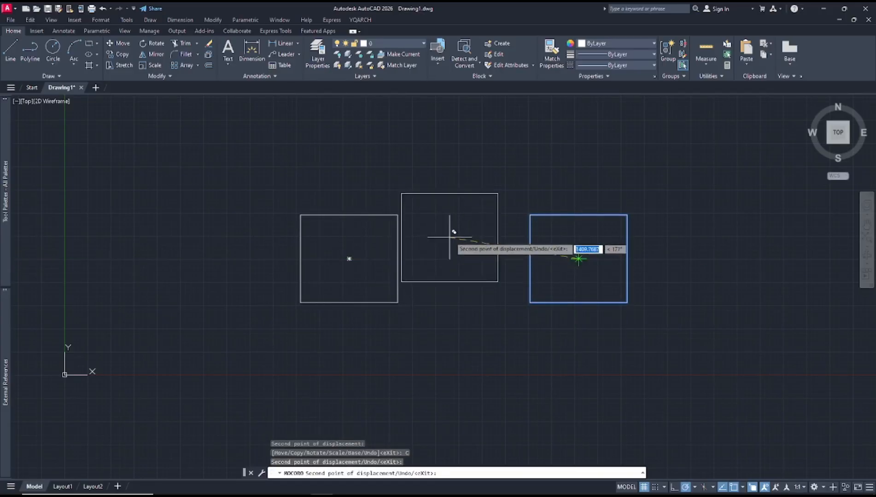
Step: Rotate the square and scale it by factor 2, then pick a new base point
right_click(455, 239)
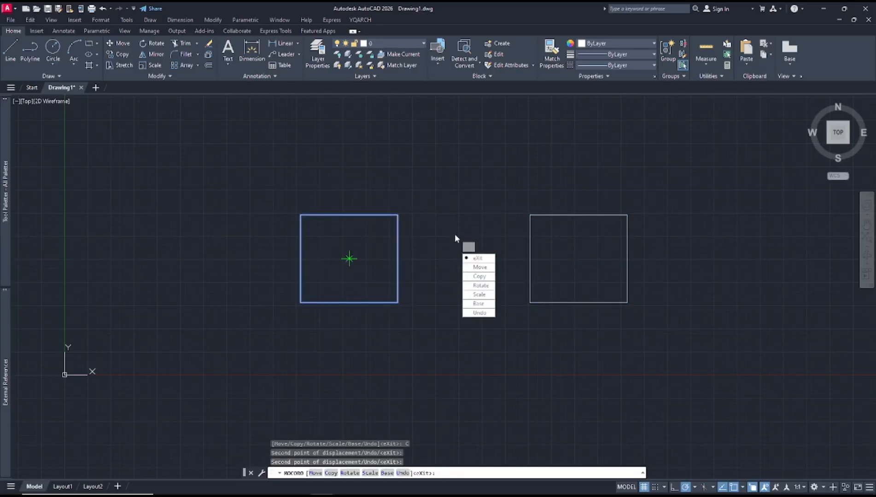
left_click(480, 285)
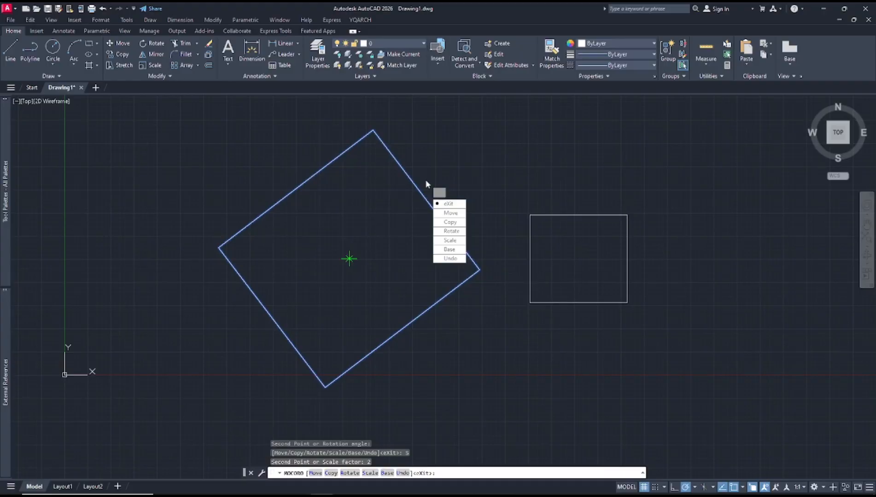
left_click(449, 249)
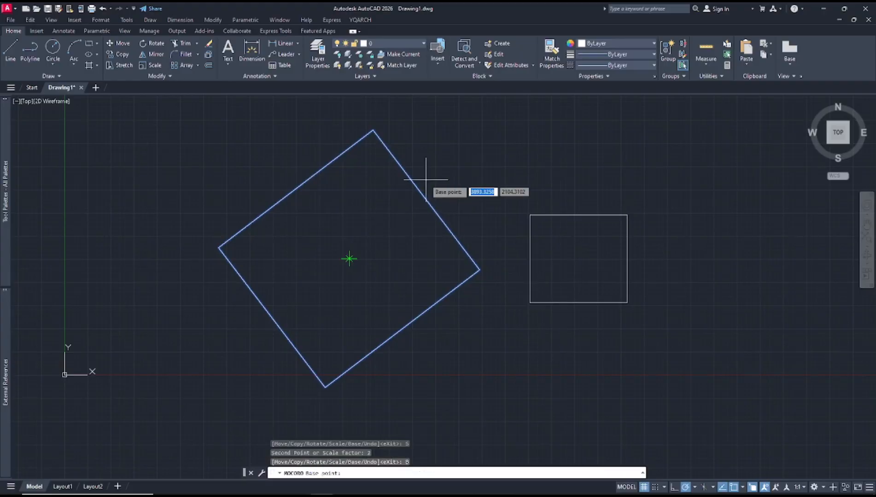
Step: Move the enlarged square so its top corner meets the copy's lower-left corner
right_click(373, 130)
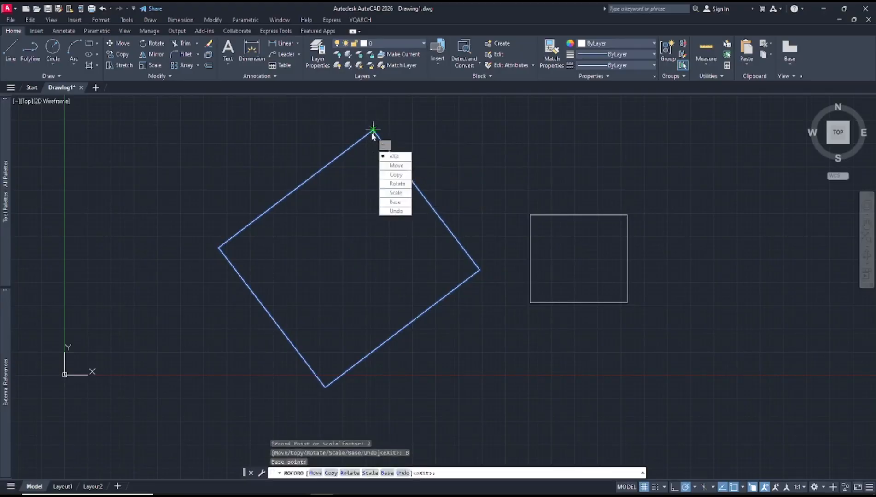
left_click(396, 165)
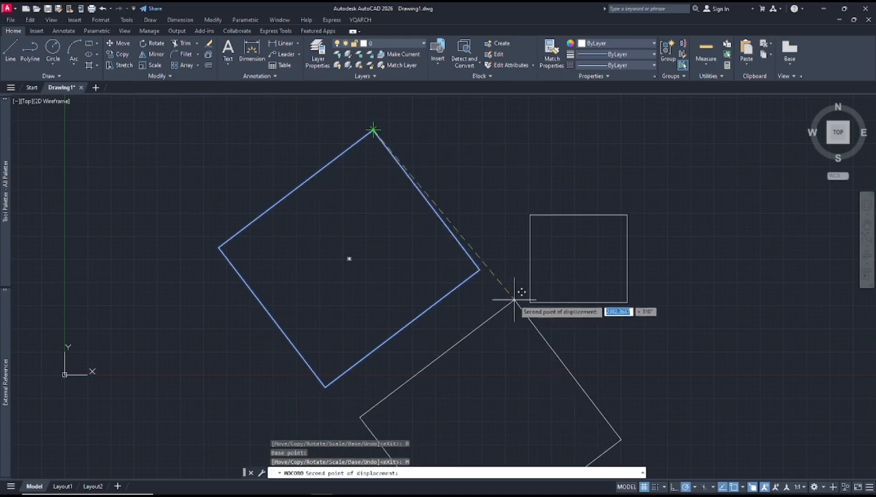
right_click(513, 301)
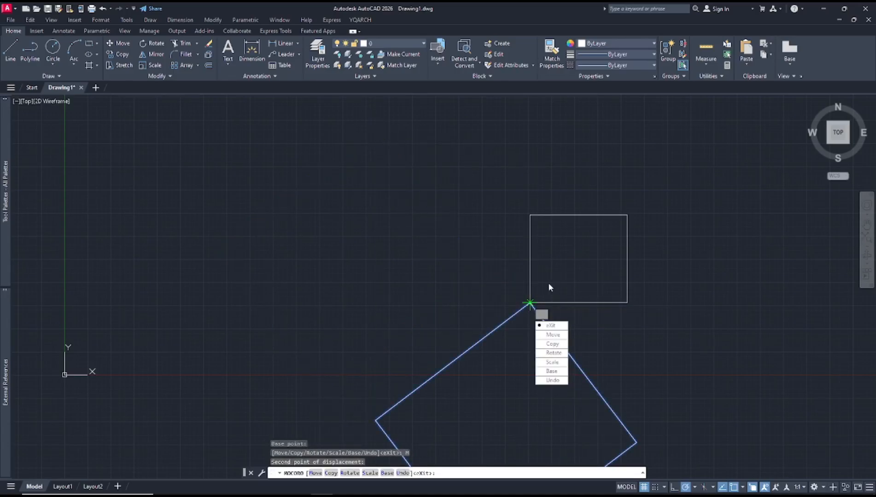